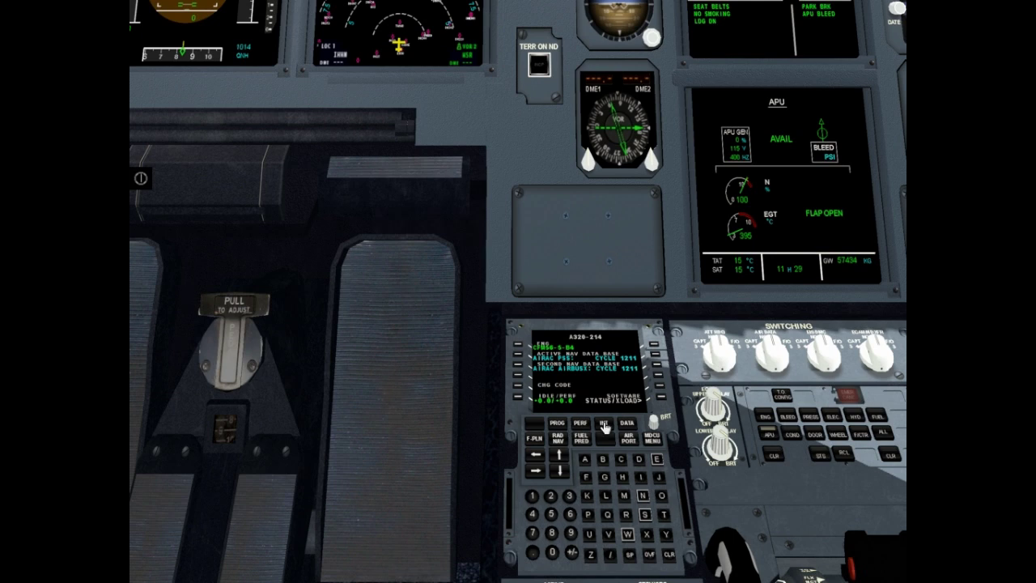
# Enter EDDH/EHAM on the MCDU INIT page and clear the F-PLN reading message.
pyautogui.click(608, 425)
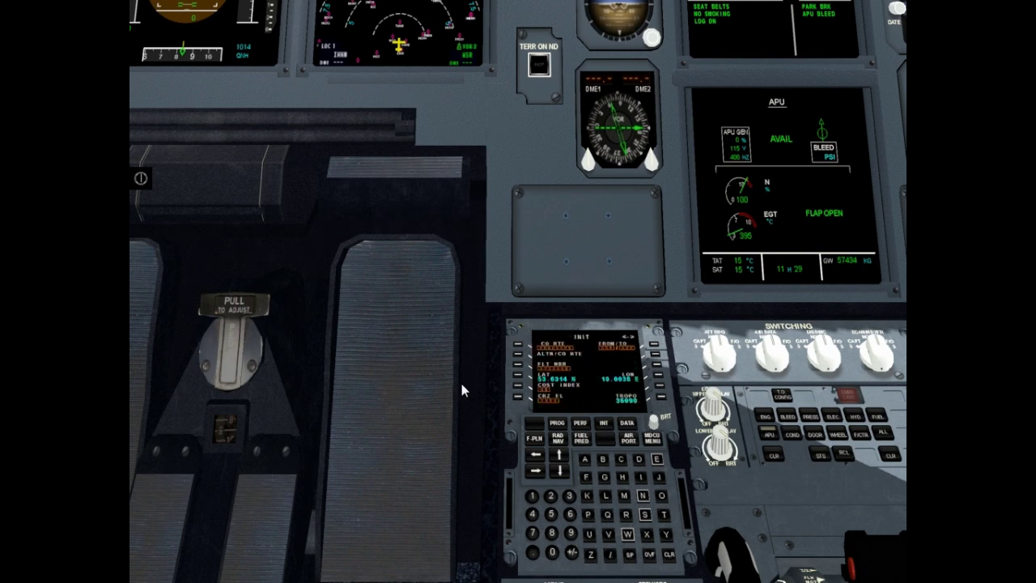
pyautogui.moveTo(468, 398)
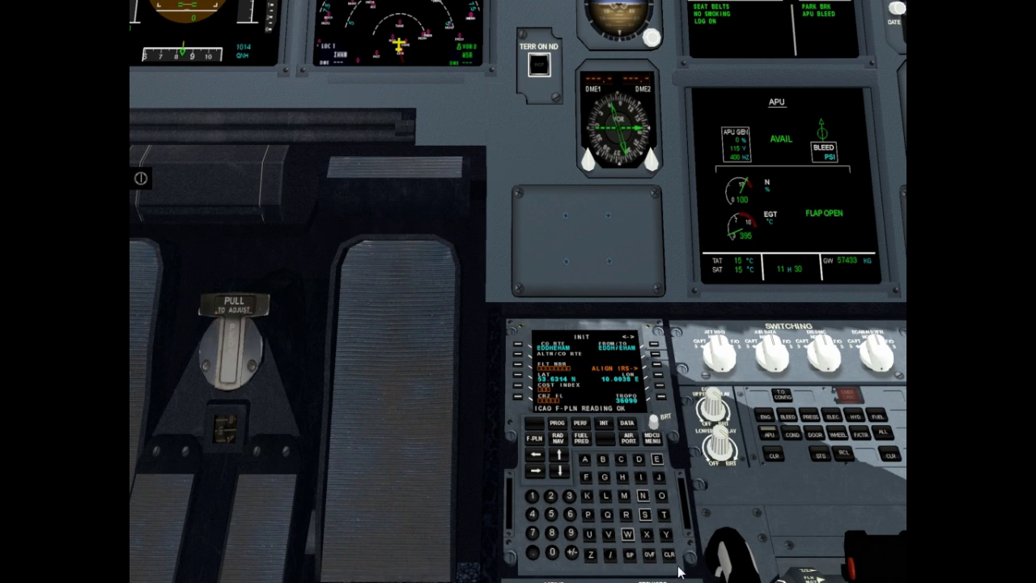
pyautogui.click(675, 561)
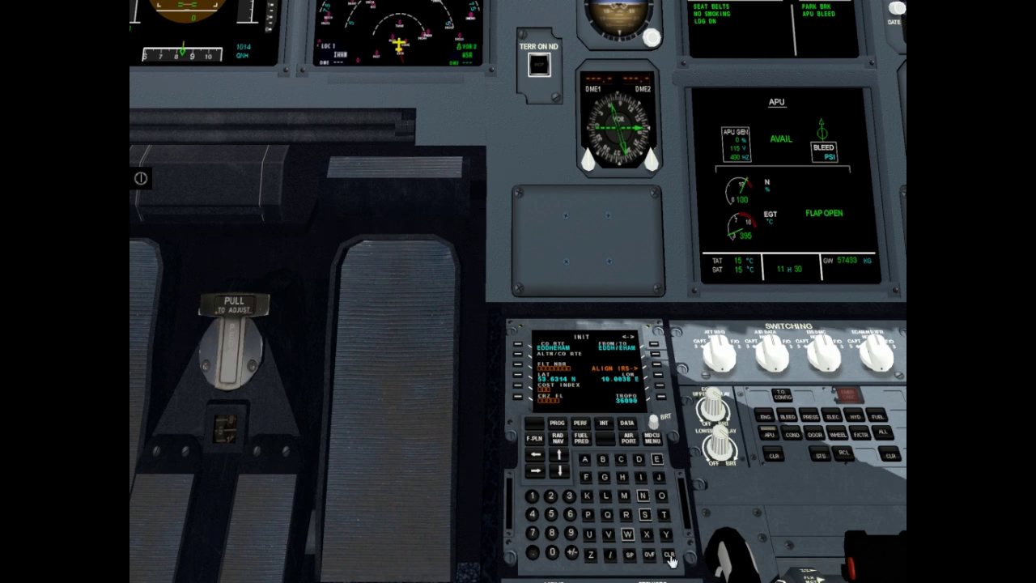
pyautogui.moveTo(660, 374)
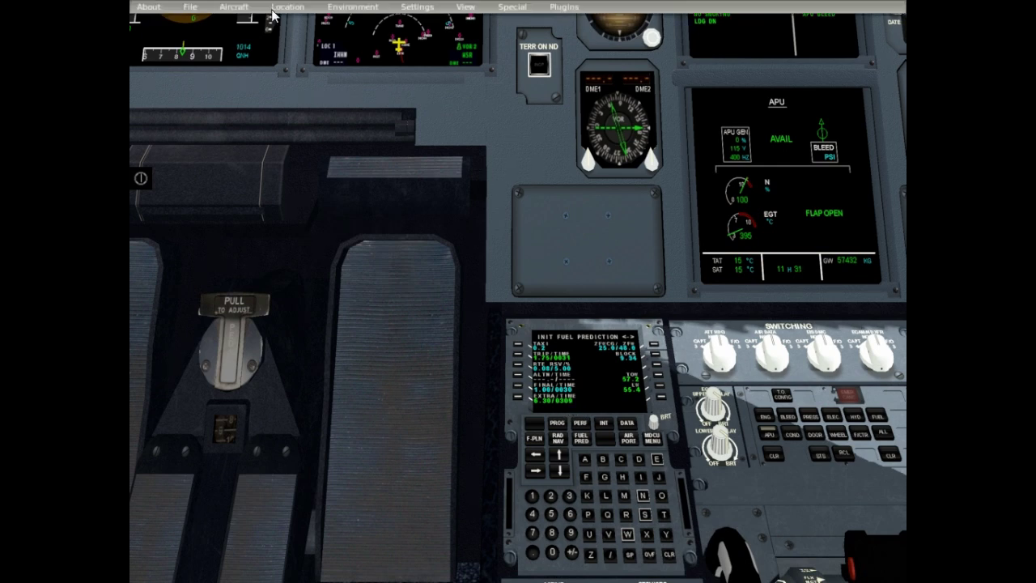
# Set total fuel to 12425 lb and payload to 24612 lb in Fuel and Payload.
pyautogui.click(235, 7)
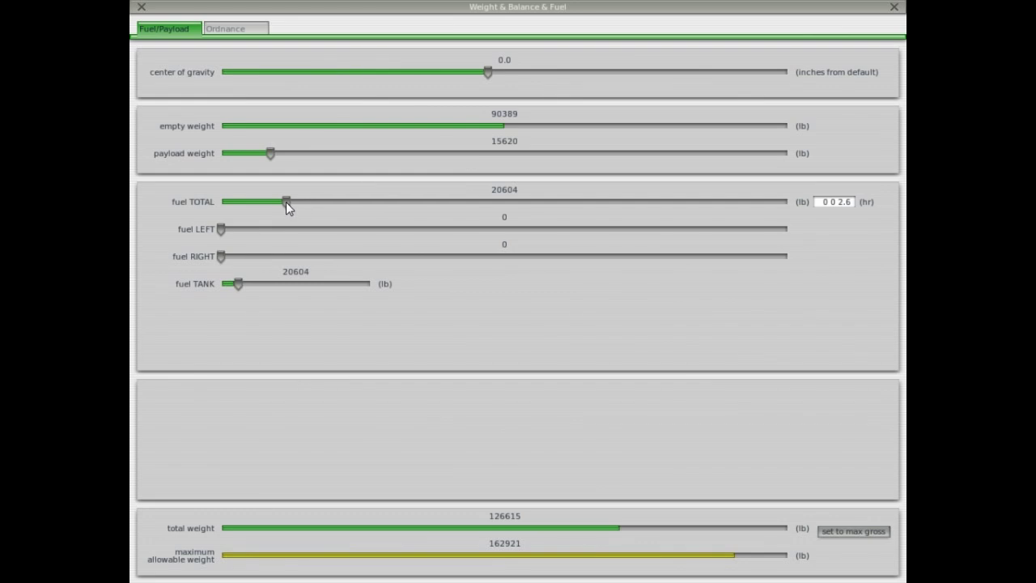
pyautogui.moveTo(286, 202); pyautogui.dragTo(261, 201)
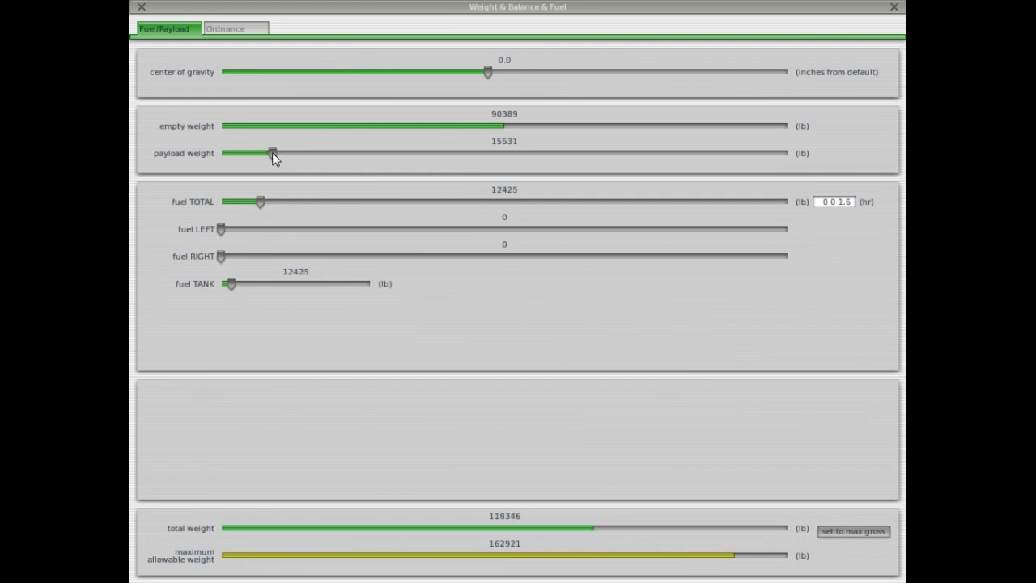
pyautogui.moveTo(273, 153); pyautogui.dragTo(299, 153)
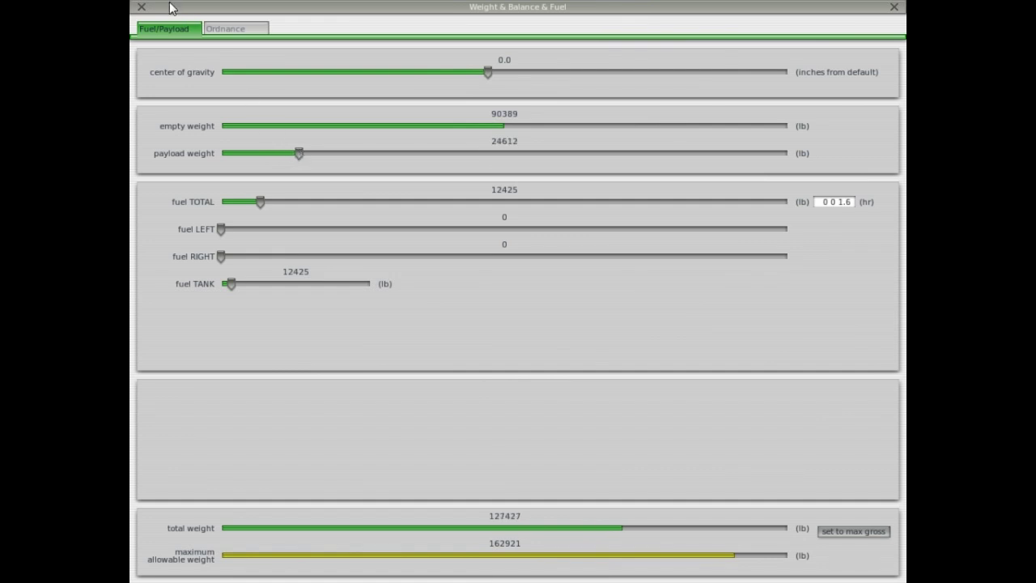
pyautogui.moveTo(144, 12)
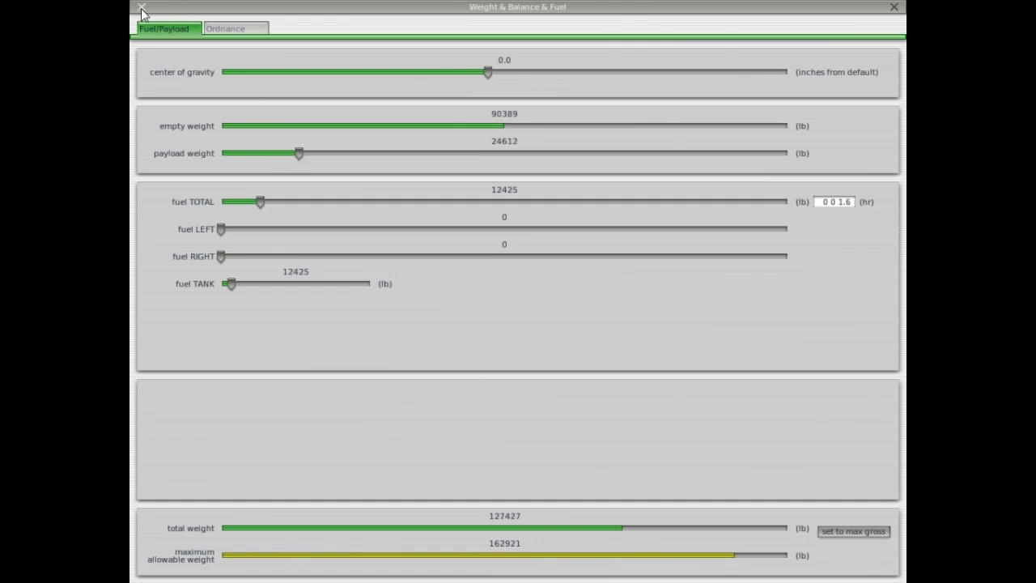
pyautogui.click(893, 6)
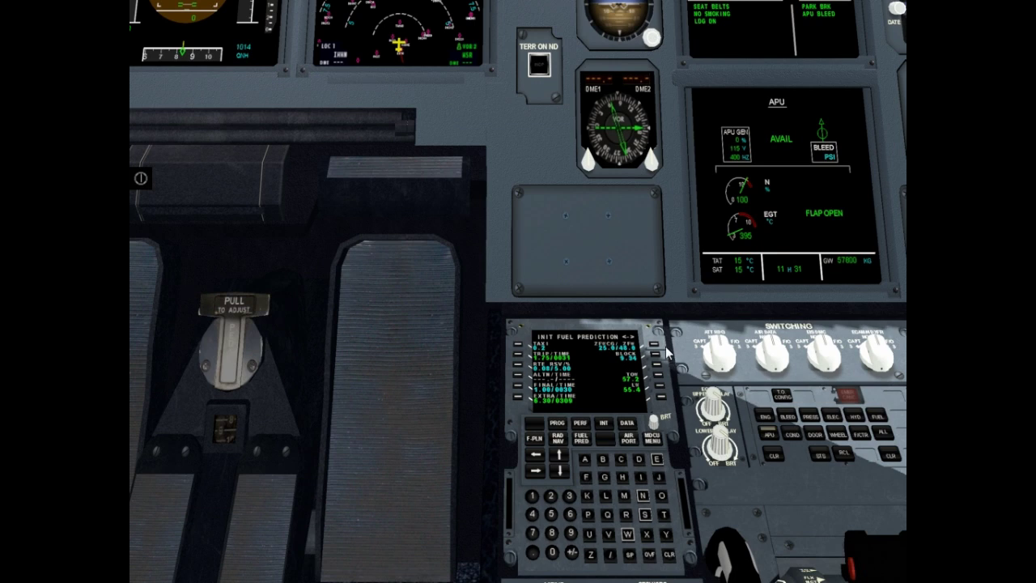
pyautogui.moveTo(662, 355)
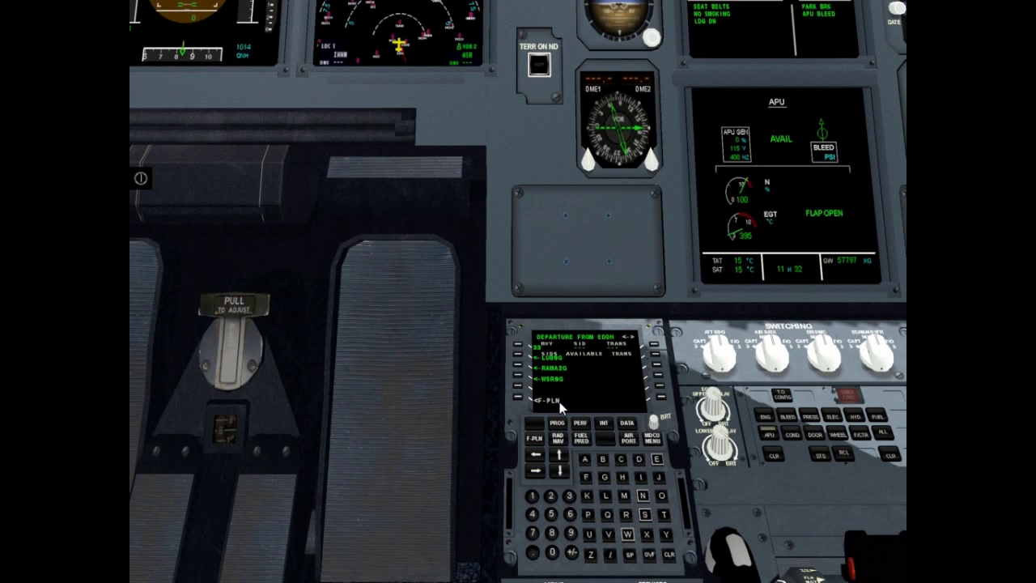
pyautogui.moveTo(572, 390)
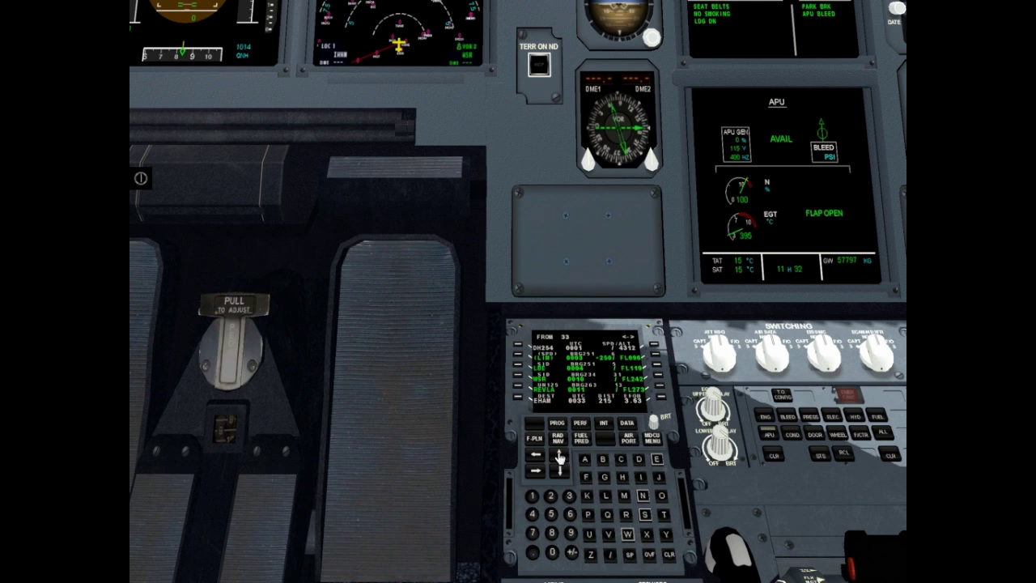
# Choose a STAR and an approach on the MCDU arrival page for EHAM.
pyautogui.click(553, 470)
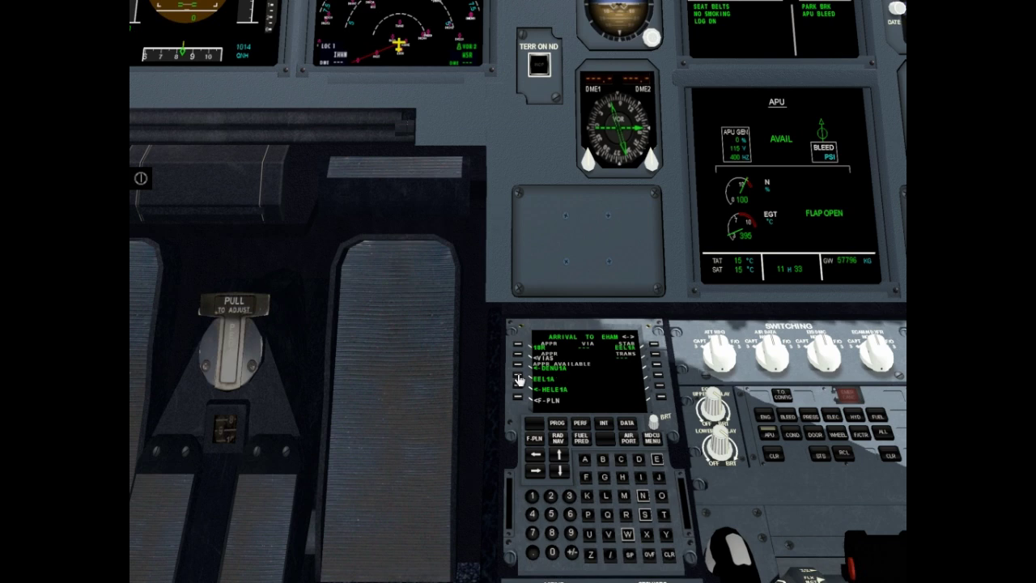
pyautogui.click(520, 378)
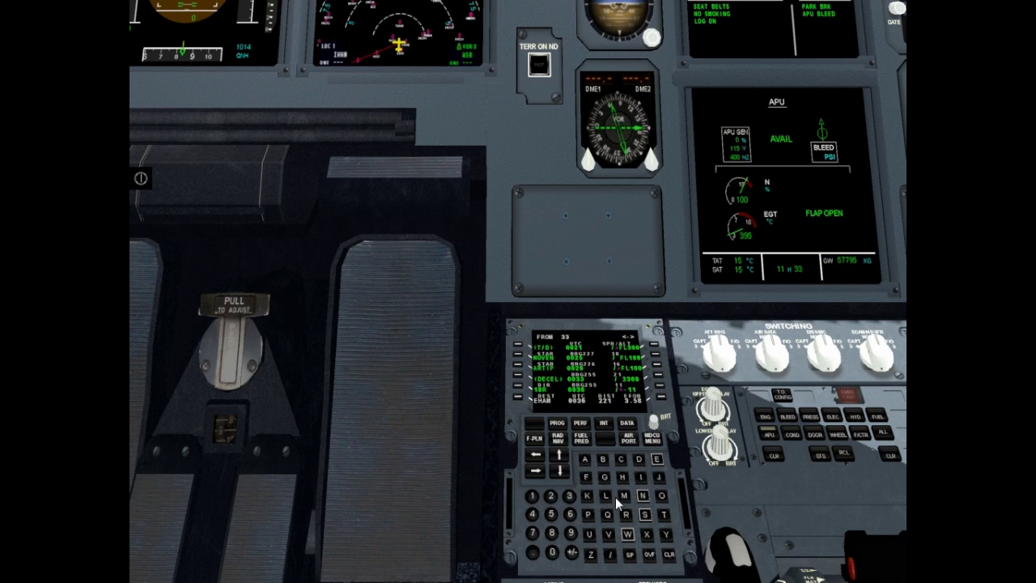
pyautogui.moveTo(595, 526)
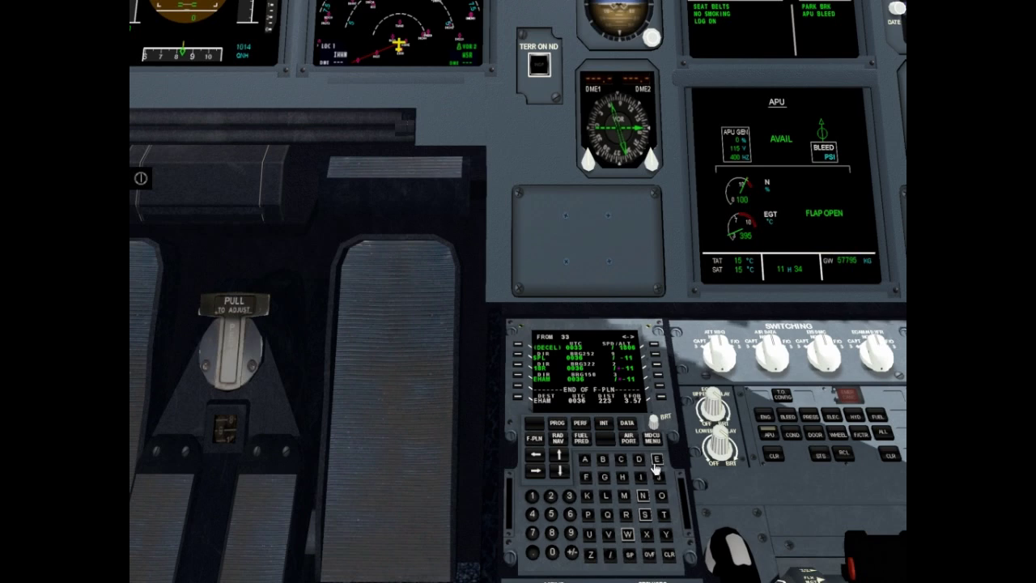
# Key the letters 'EH' of a waypoint identifier into the MCDU scratchpad.
pyautogui.click(600, 501)
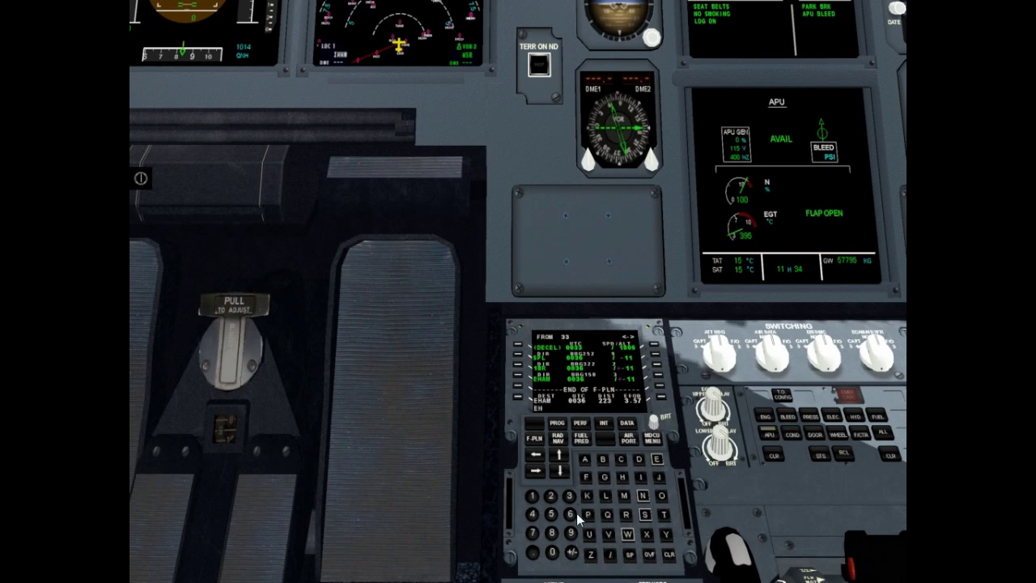